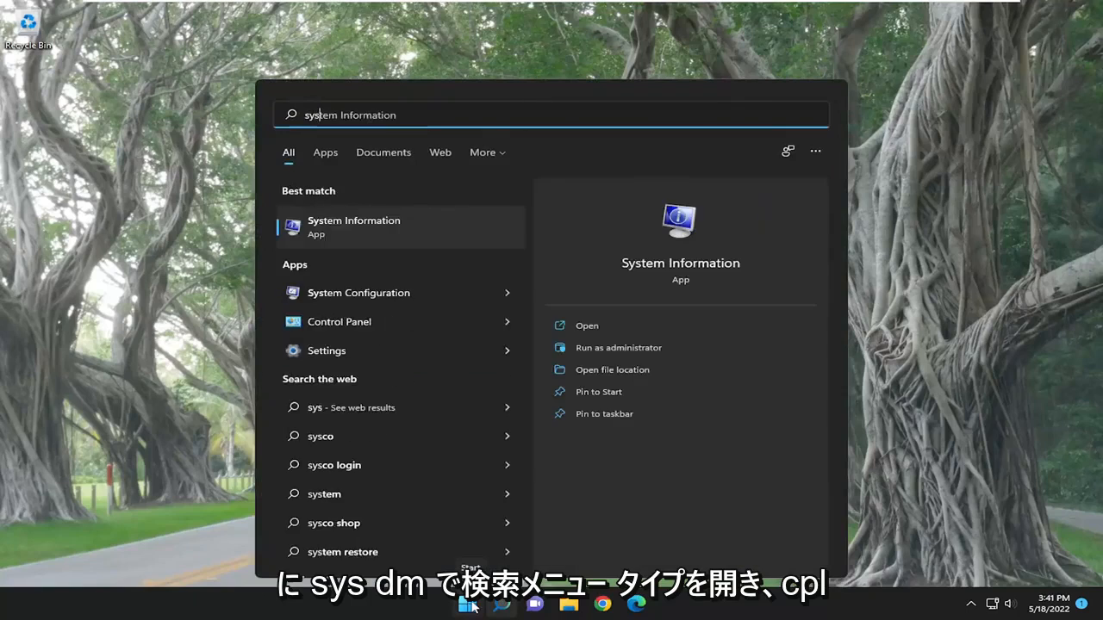
Launch System Properties by running sysdm.cpl from Start search.
type("sysdm.cpl")
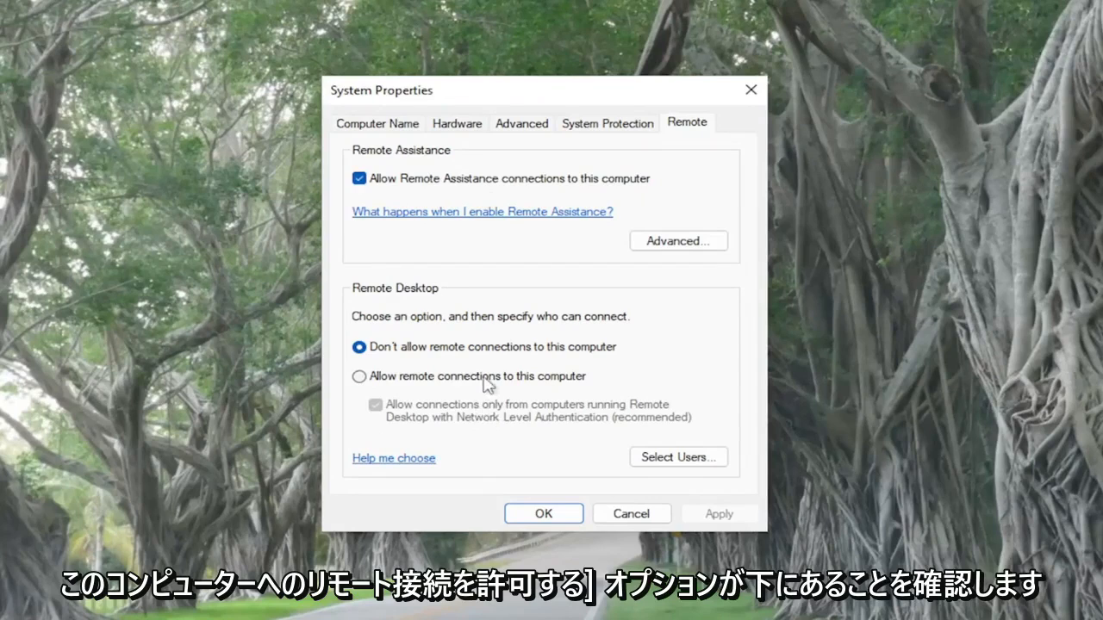
Select 'Allow remote connections to this computer', keeping Network Level Authentication required.
left_click(359, 376)
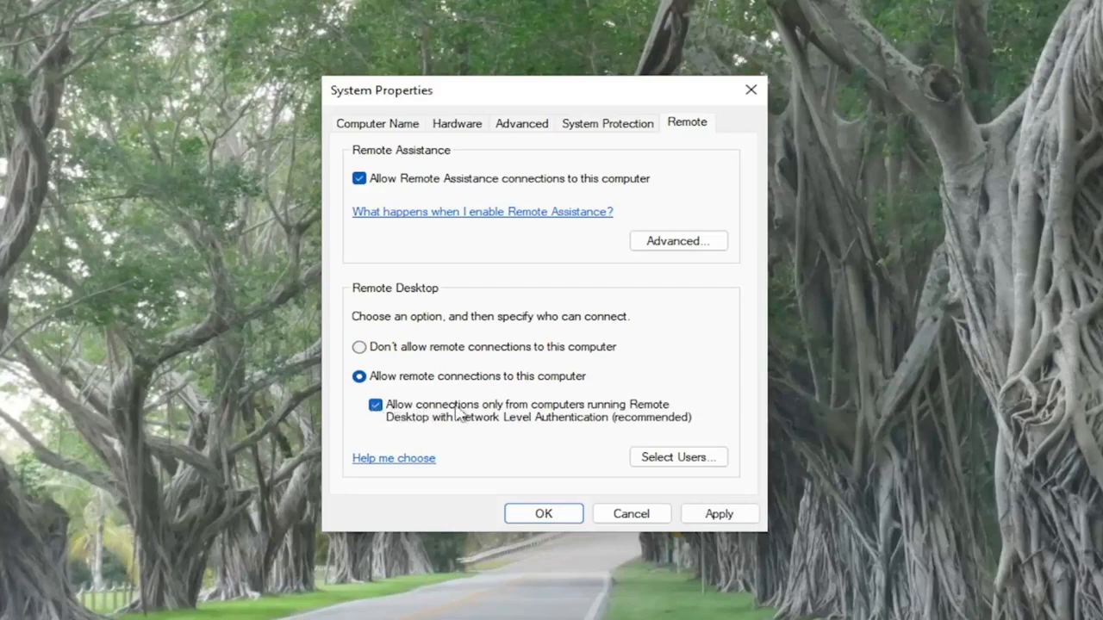
mouse_move(438, 431)
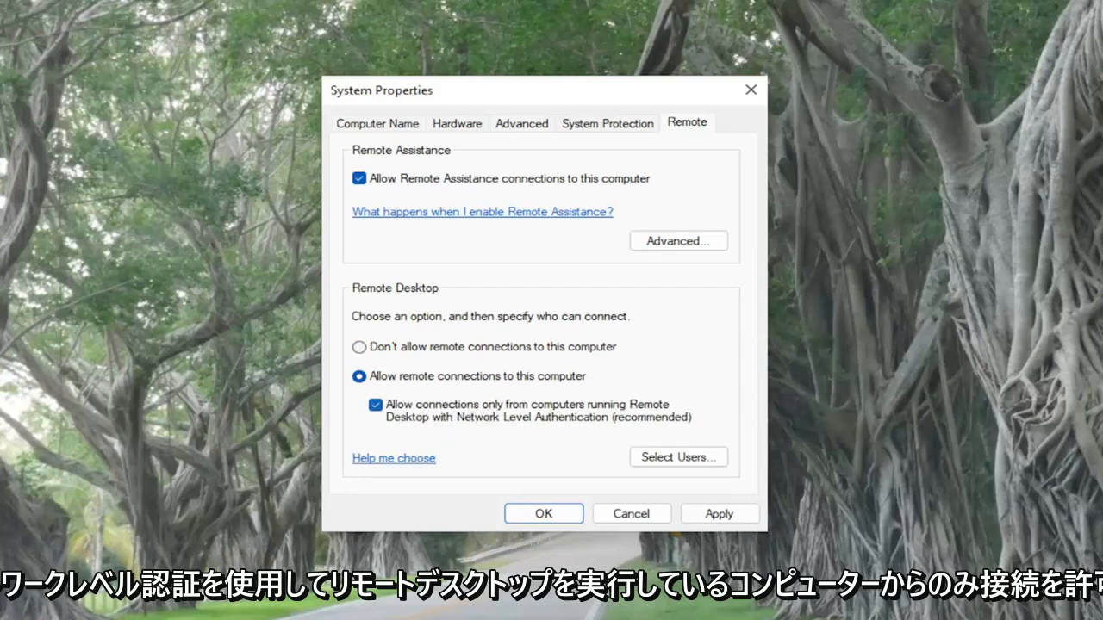
mouse_move(743, 472)
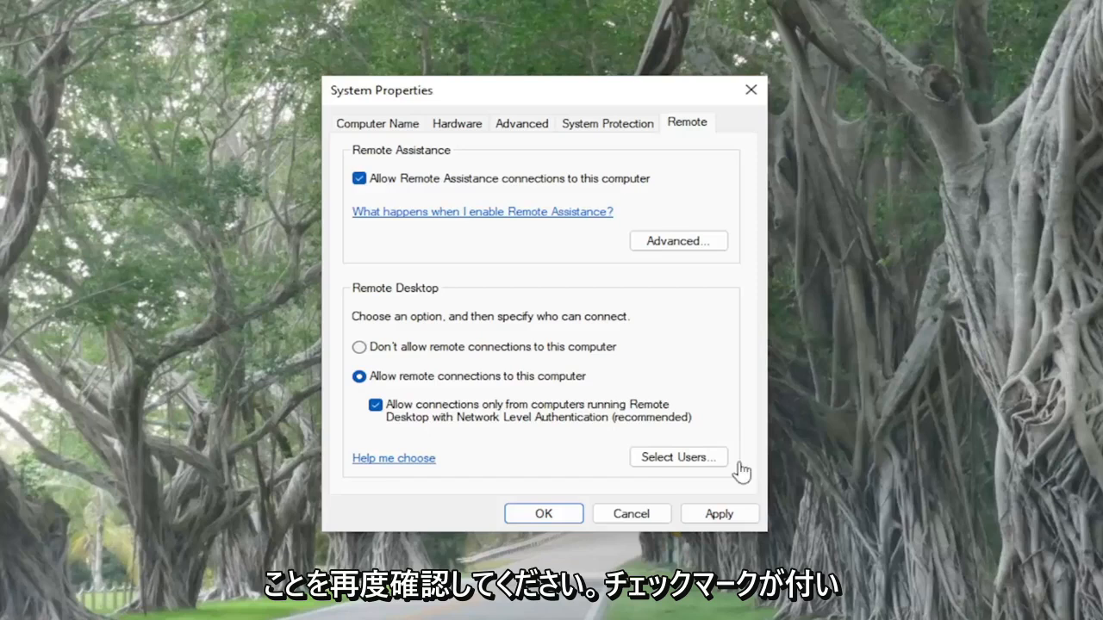
left_click(679, 457)
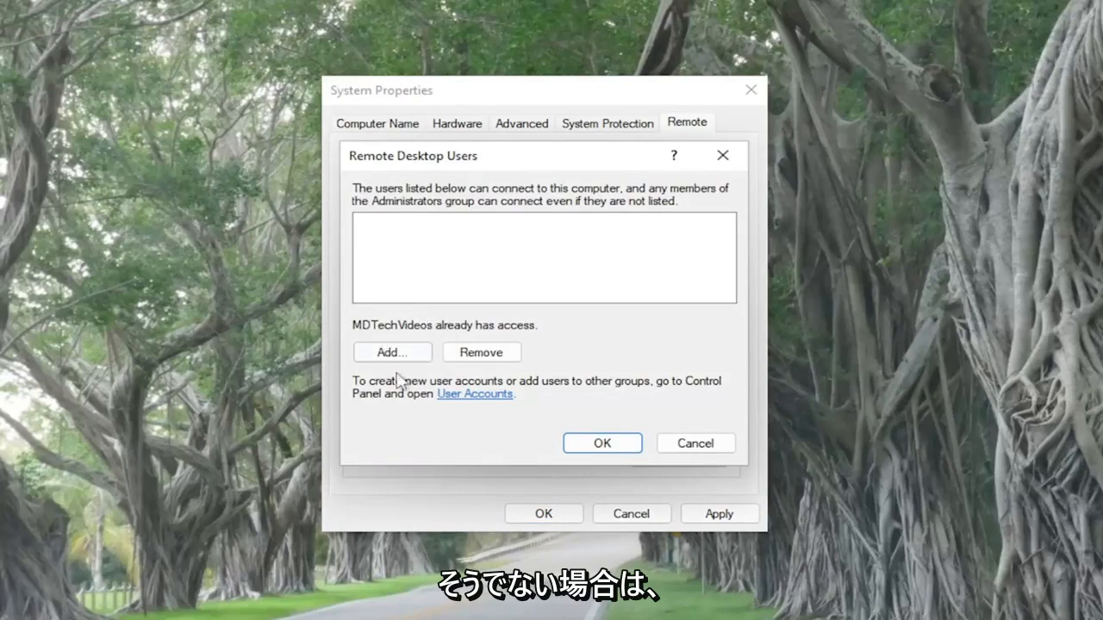
left_click(391, 352)
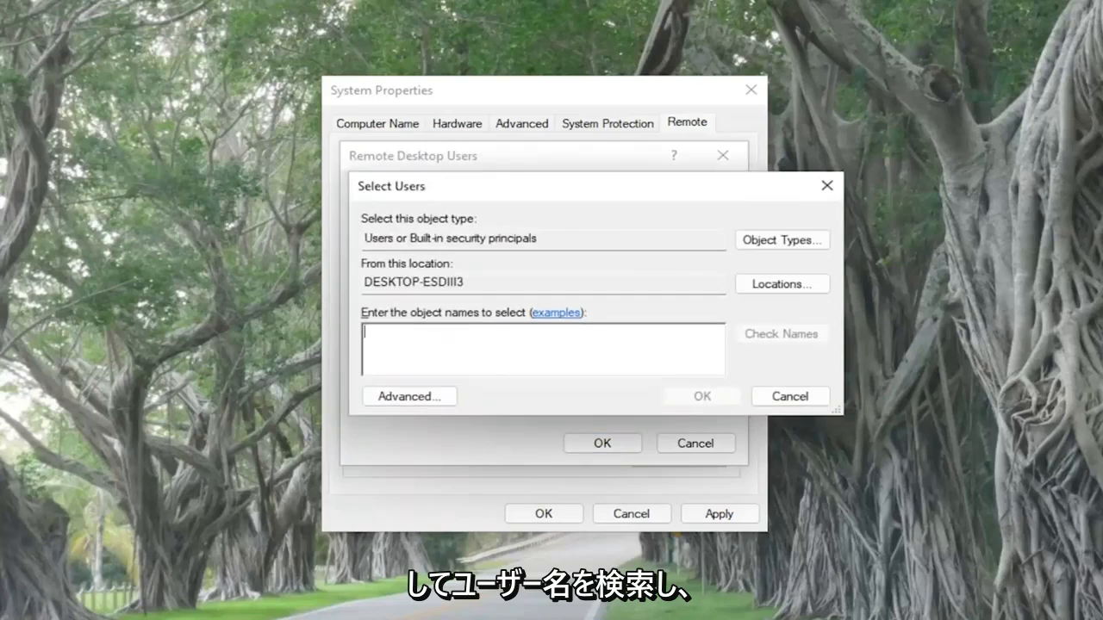
type("Everyone")
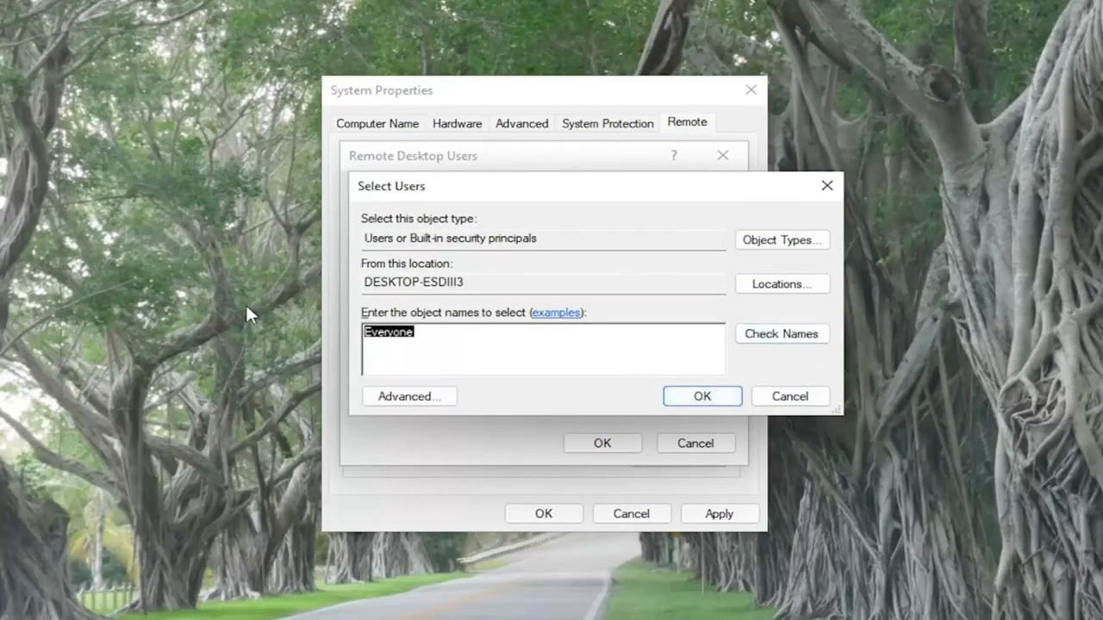
left_click(703, 395)
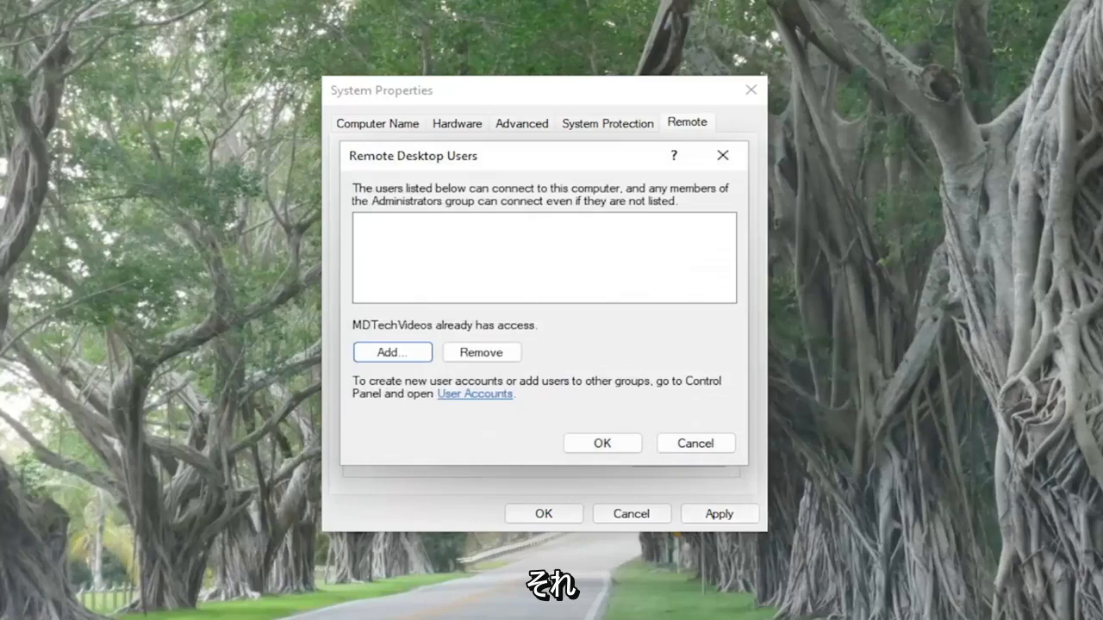
left_click(603, 443)
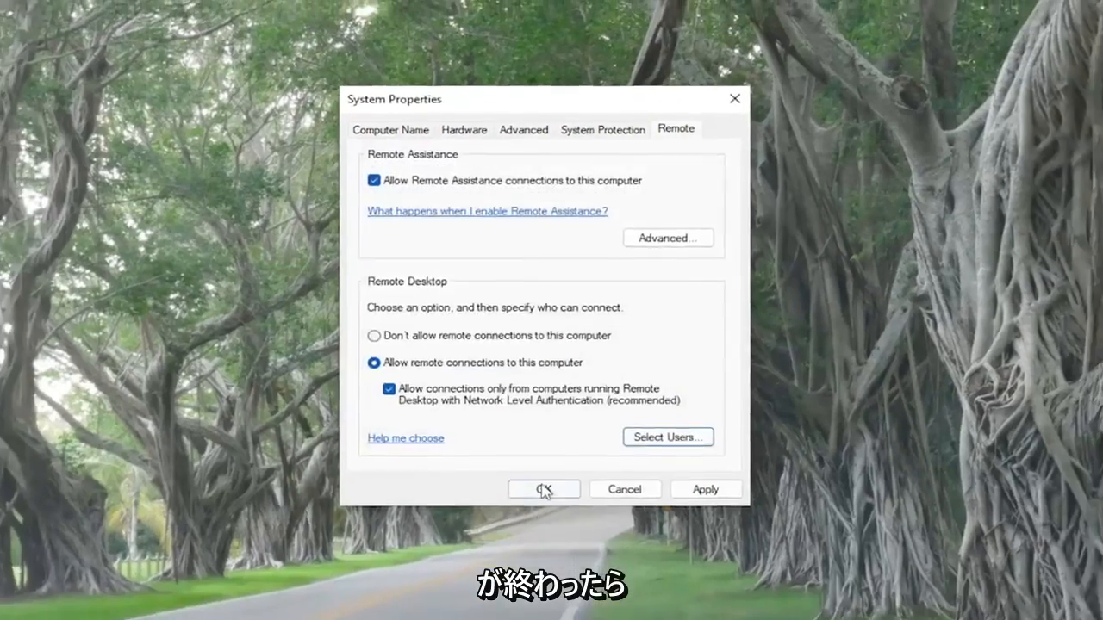
Confirm the remote settings with OK, then run cmd as administrator and approve the UAC prompt.
left_click(544, 490)
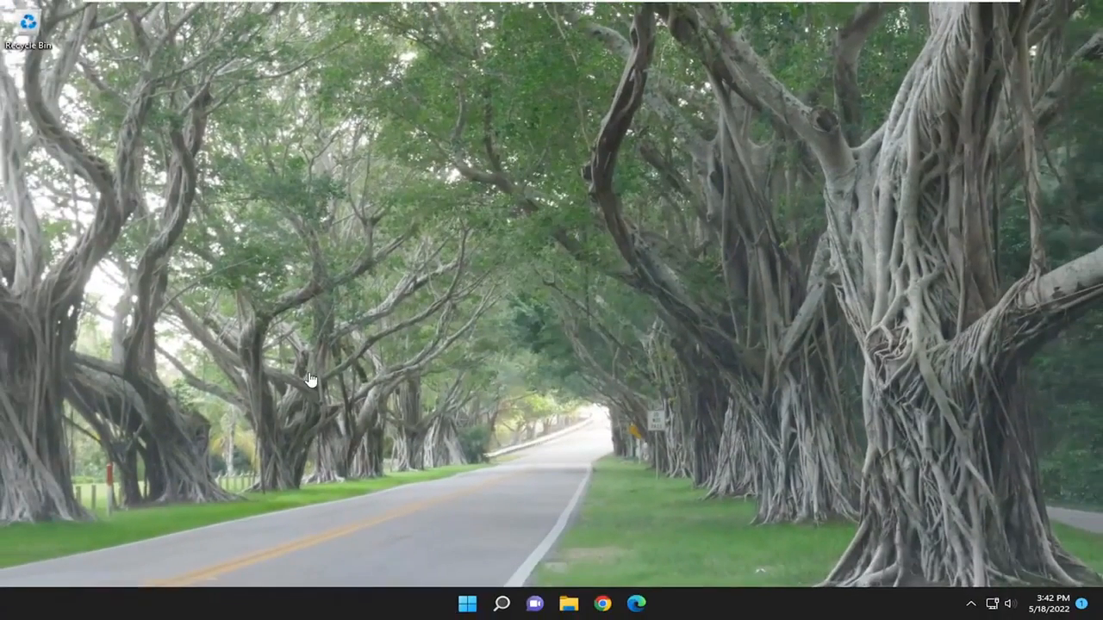
left_click(504, 603)
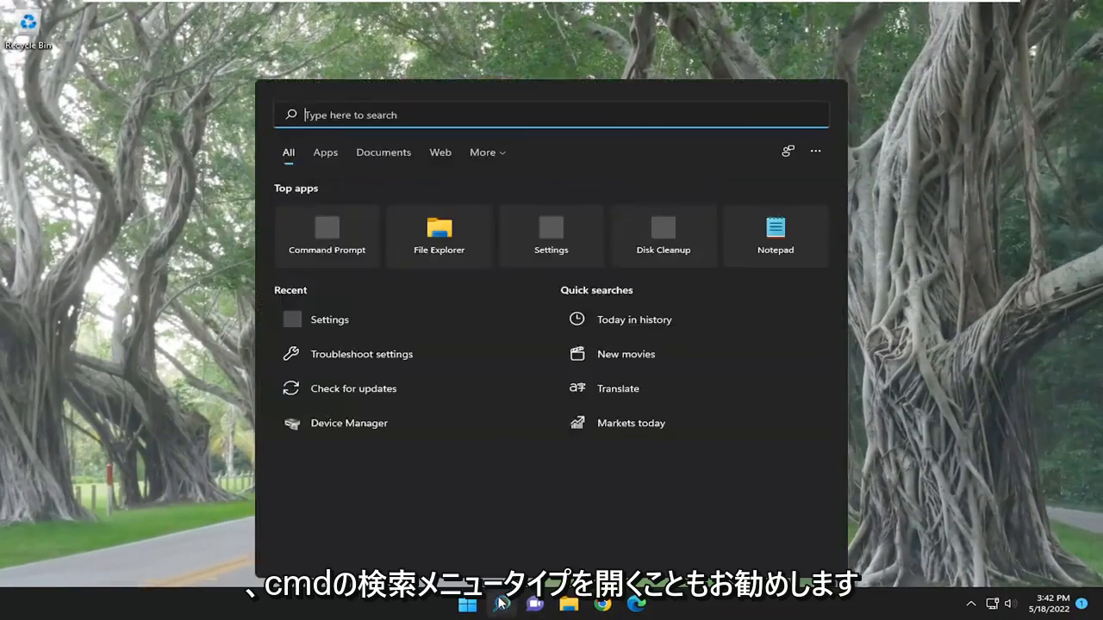
type("cmd")
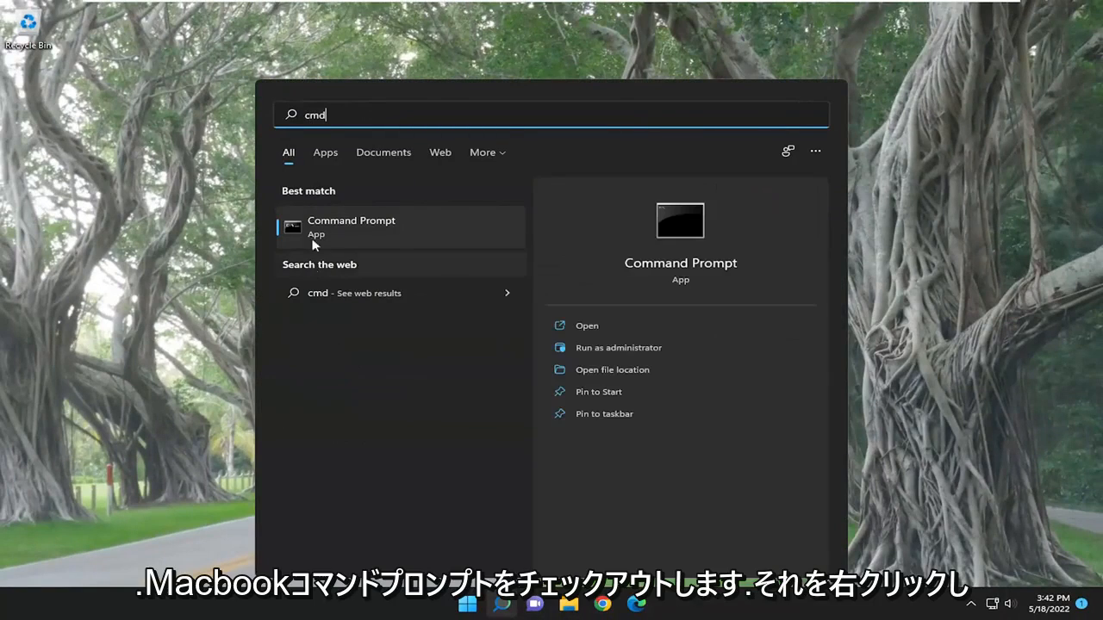
right_click(352, 227)
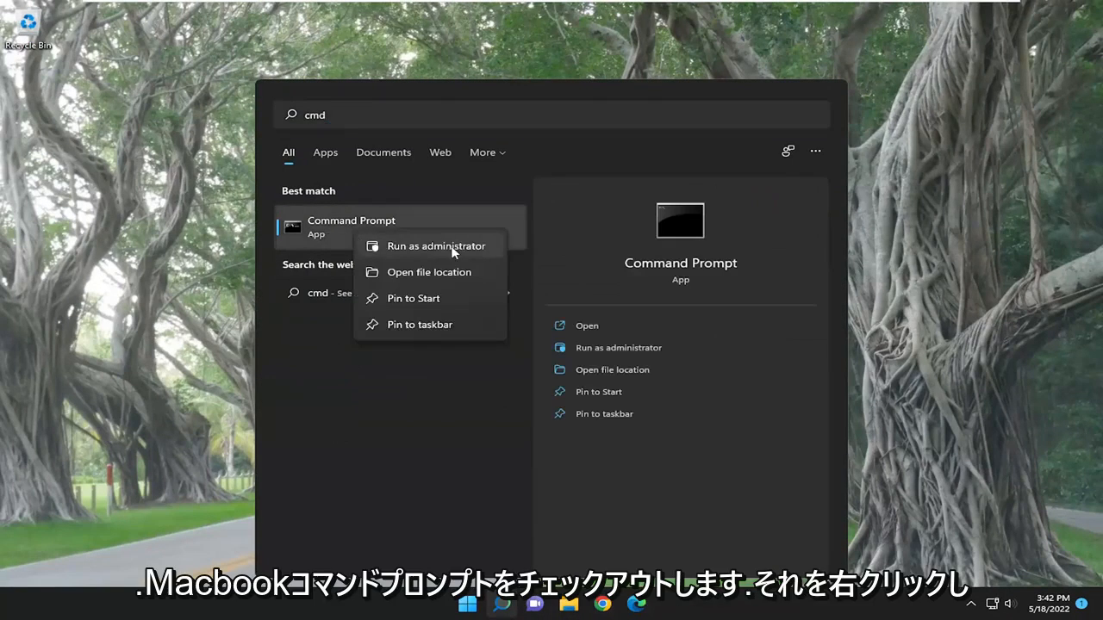
left_click(436, 244)
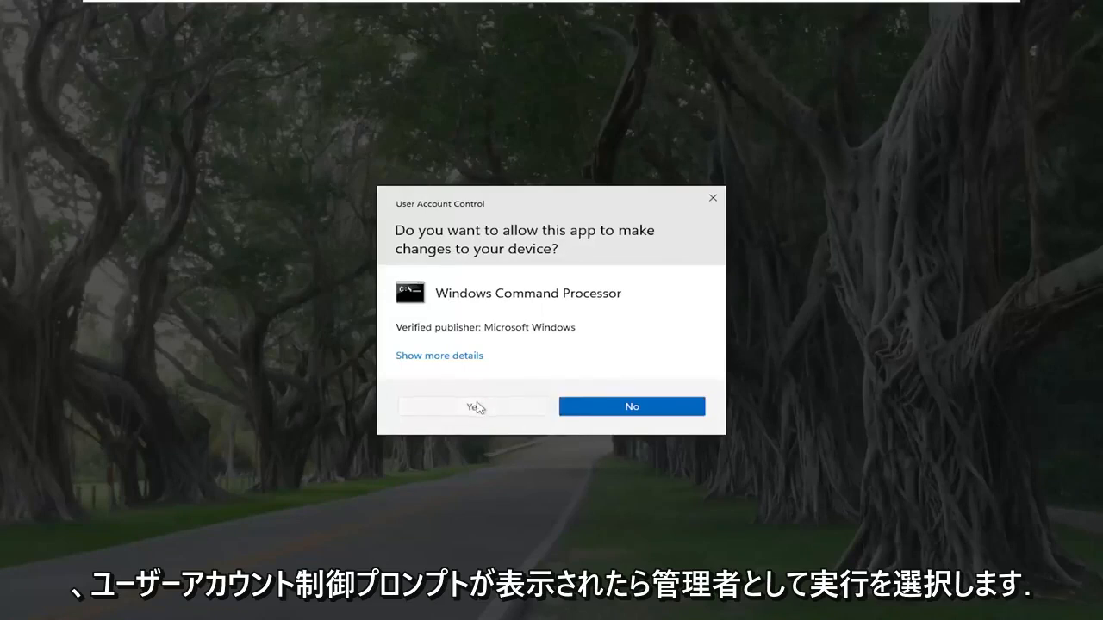
left_click(472, 407)
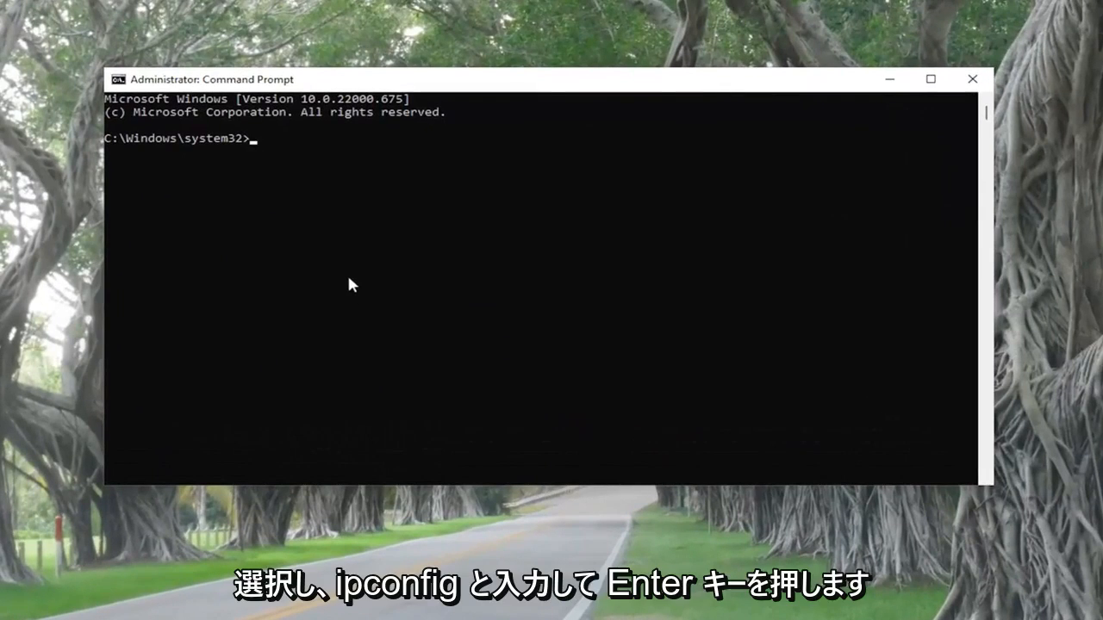
Run ipconfig to list the network adapters' IPv4 configuration.
type("ipconfig")
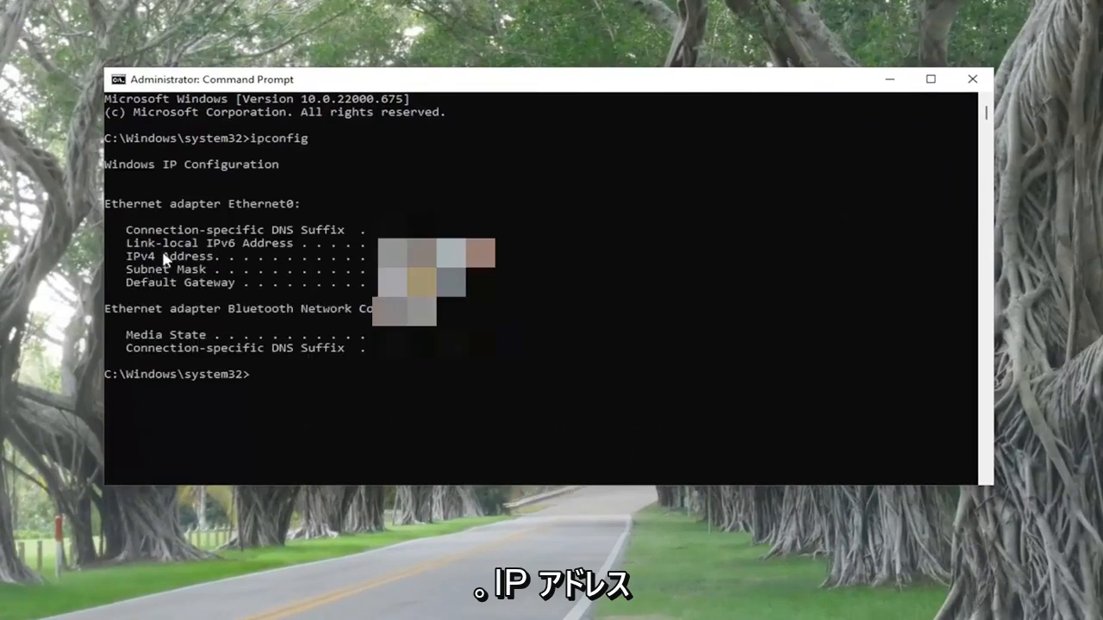
mouse_move(325, 274)
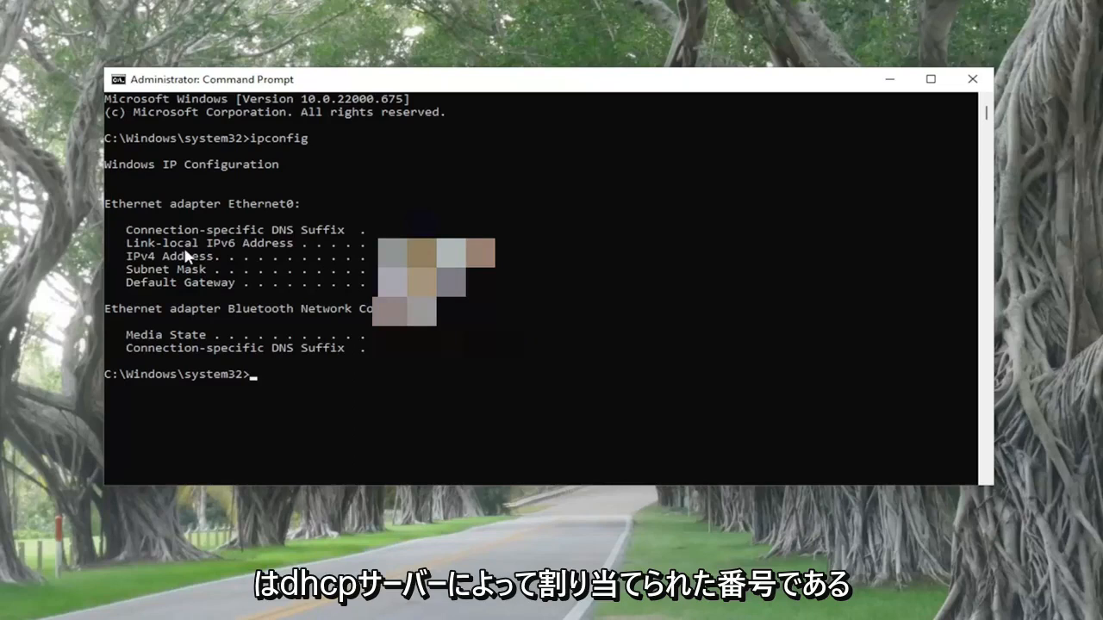
mouse_move(828, 319)
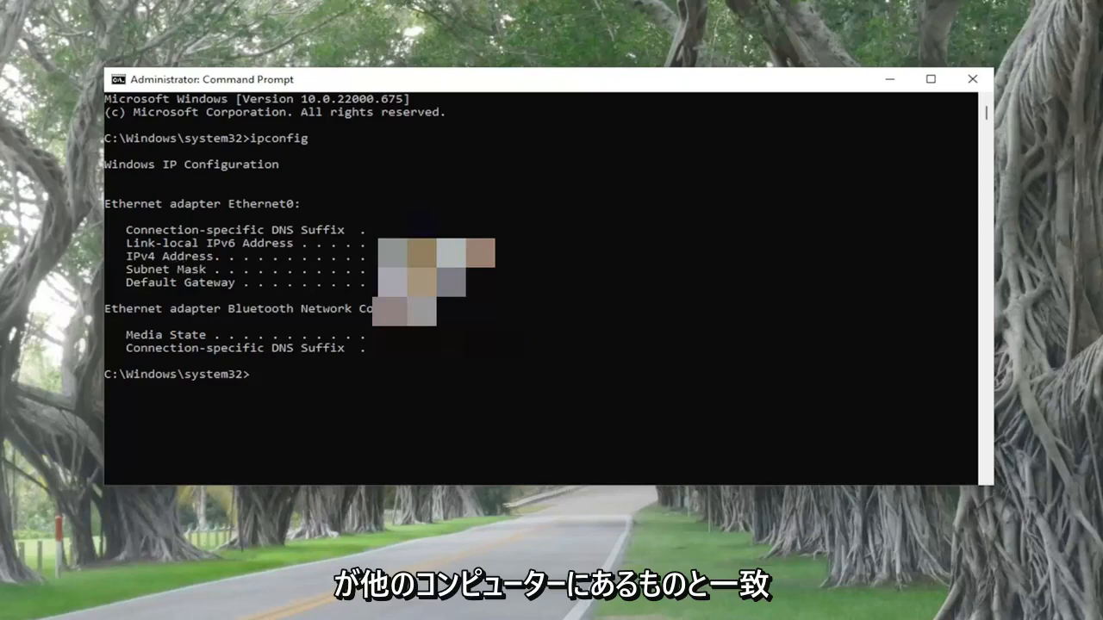
mouse_move(307, 389)
type("ipconfig /flushdns")
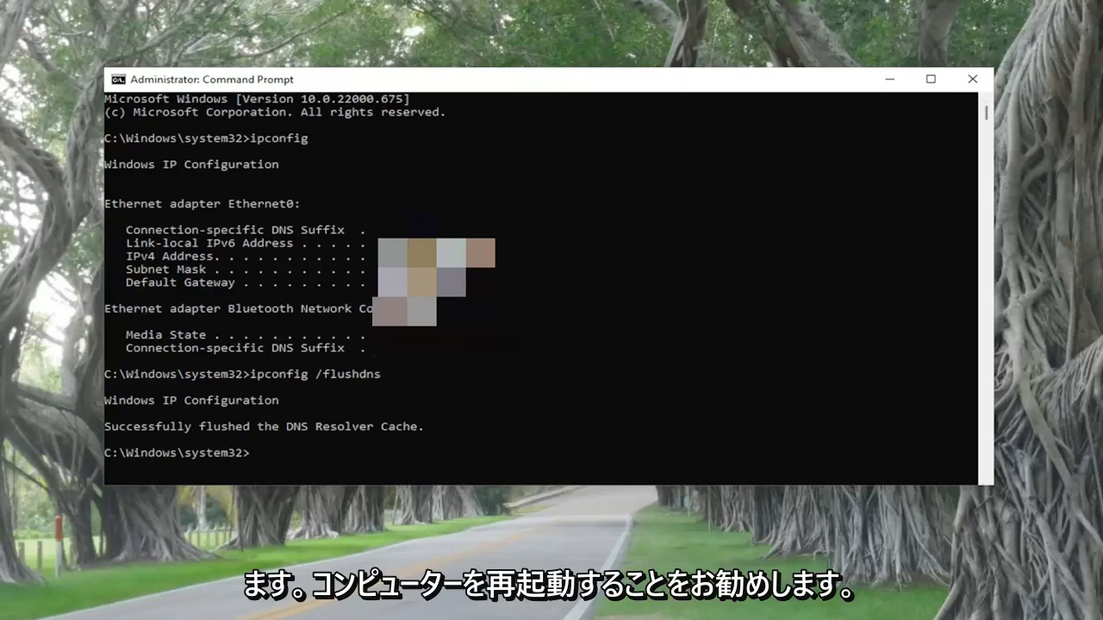
mouse_move(1072, 348)
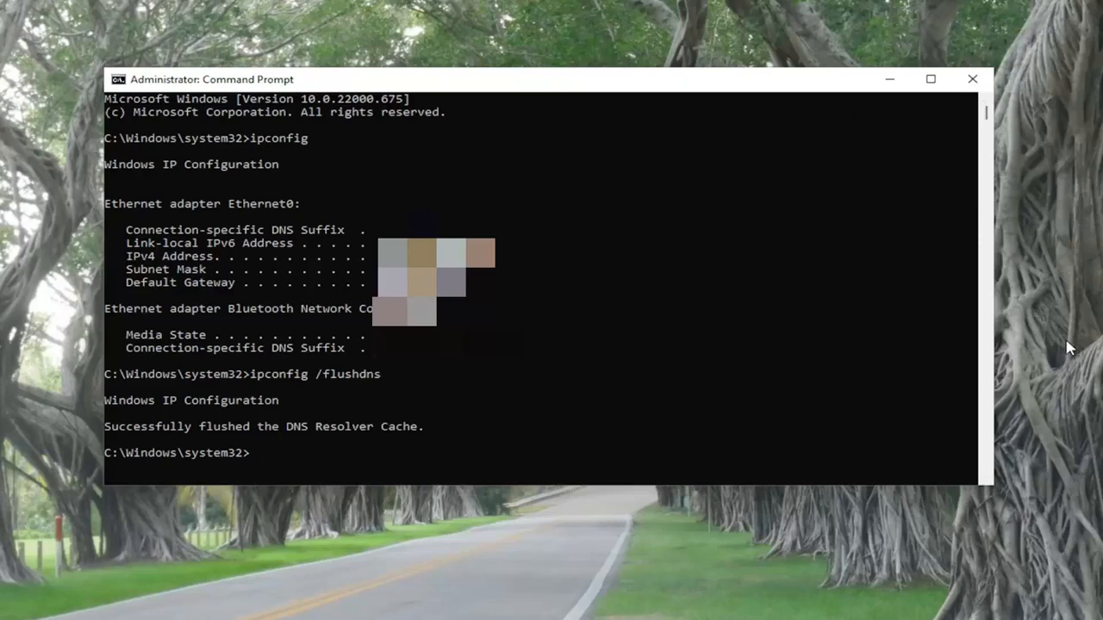